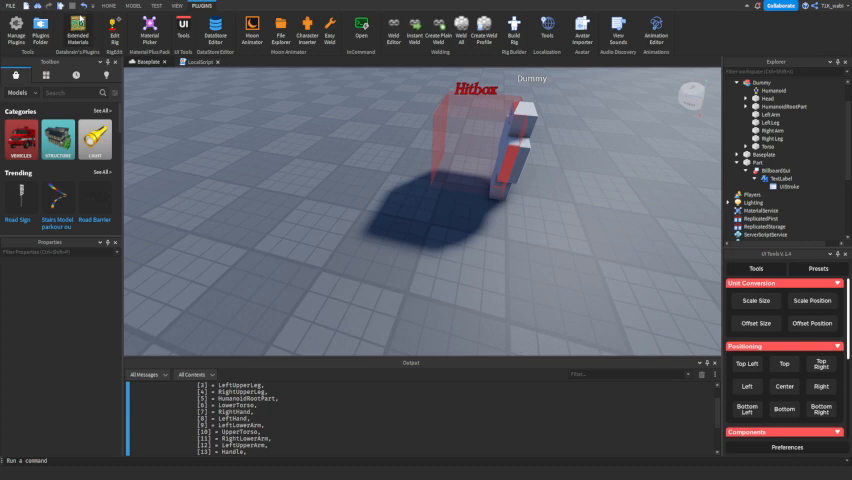
- Stop testing and select the test character standing against the translucent red Hitbox part
{"action": "left_click", "coordinate": [512, 32]}
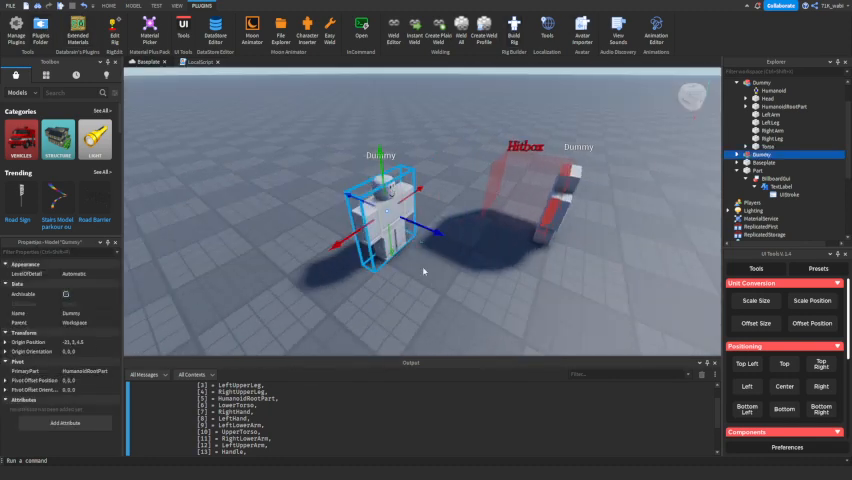
{"action": "left_click", "coordinate": [784, 236]}
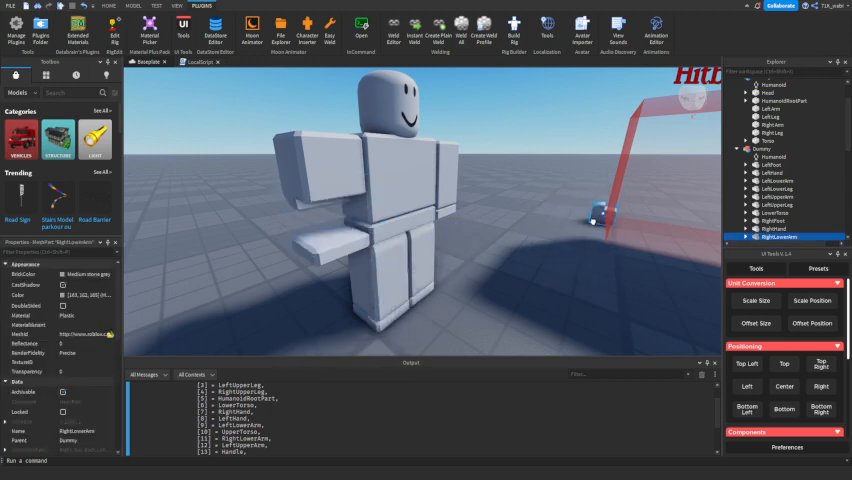
{"action": "left_click", "coordinate": [132, 4]}
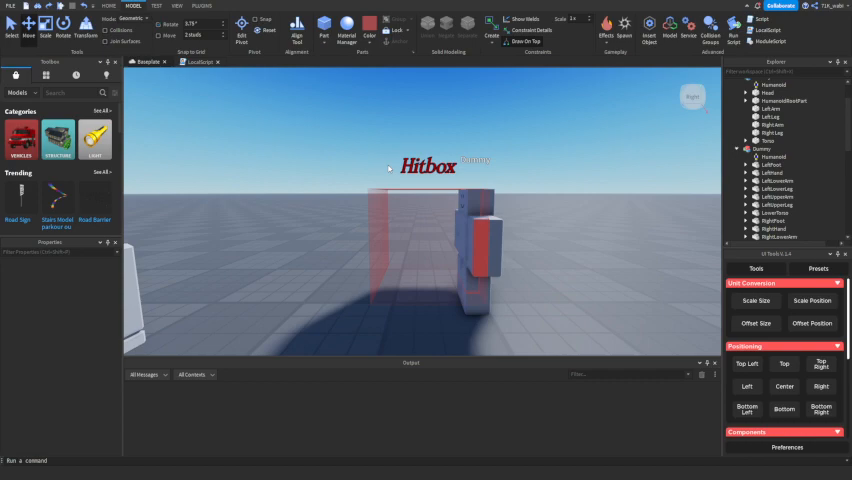
{"action": "mouse_move", "coordinate": [480, 152]}
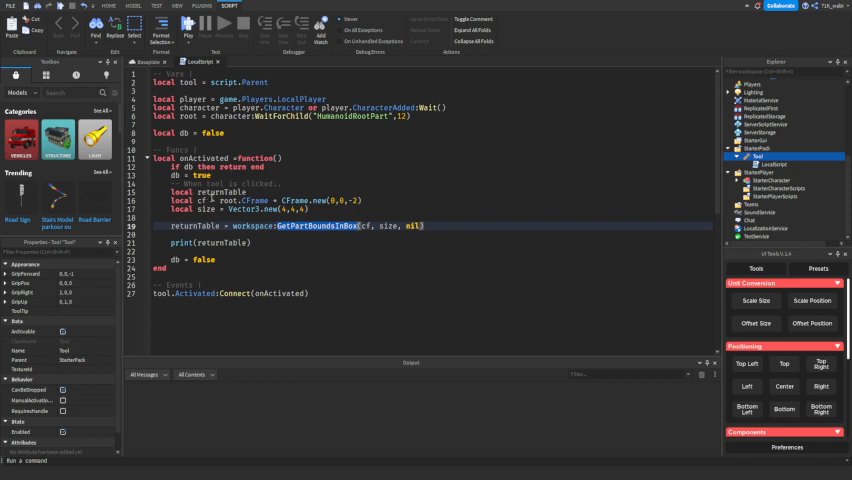
- Run the game so the Output lists the character parts caught inside the Hitbox box
{"action": "double_click", "coordinate": [208, 192]}
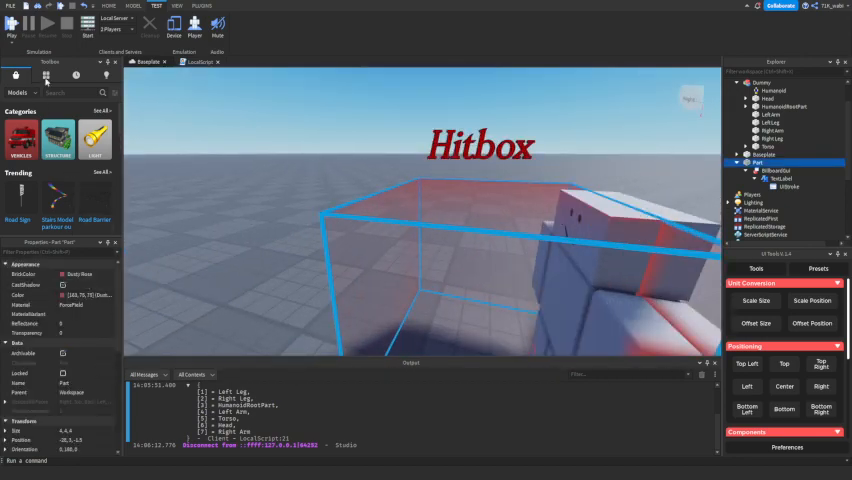
- Select the Hitbox part and shift it so it partially overlaps the character
{"action": "left_click", "coordinate": [134, 4]}
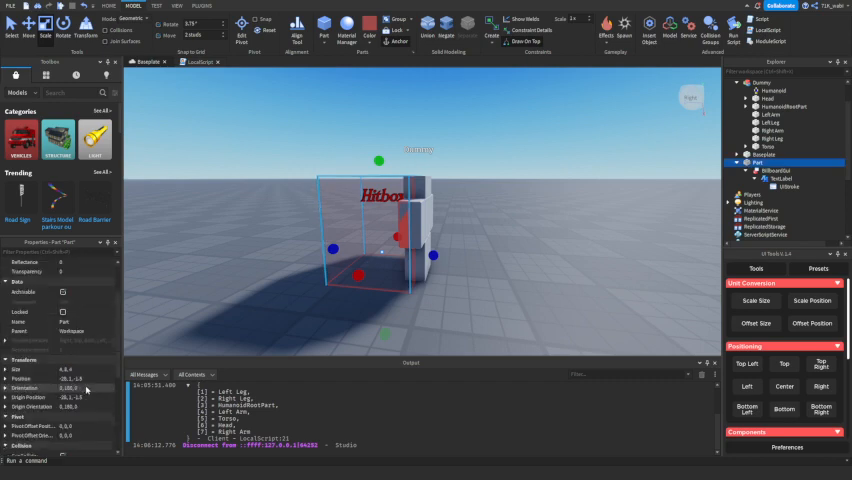
{"action": "left_click", "coordinate": [60, 378]}
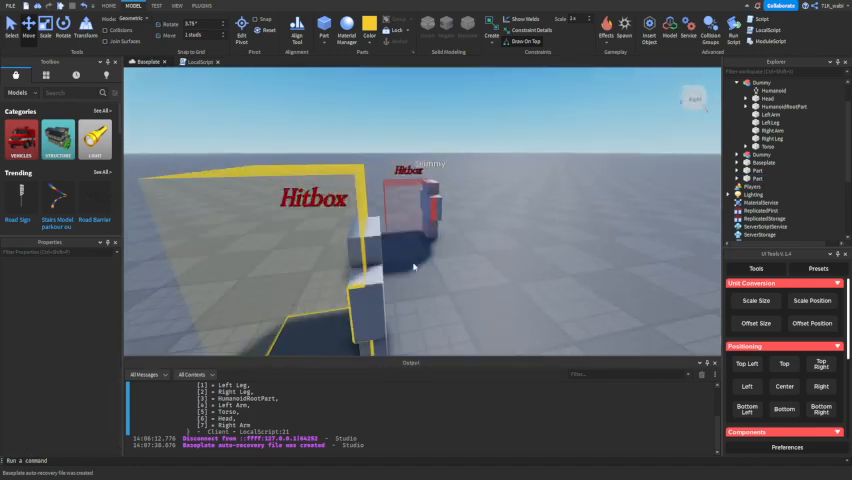
- End the playtest and start the other place with several characters on the patterned platform
{"action": "left_click", "coordinate": [760, 178]}
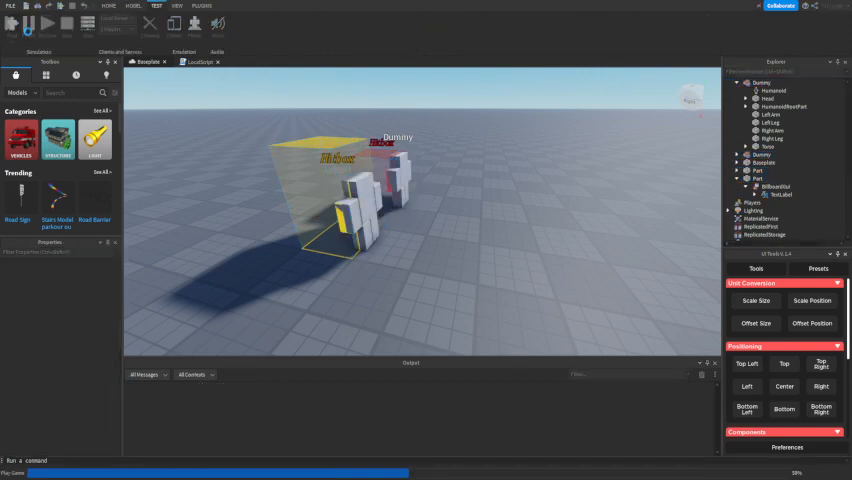
{"action": "left_click", "coordinate": [30, 24]}
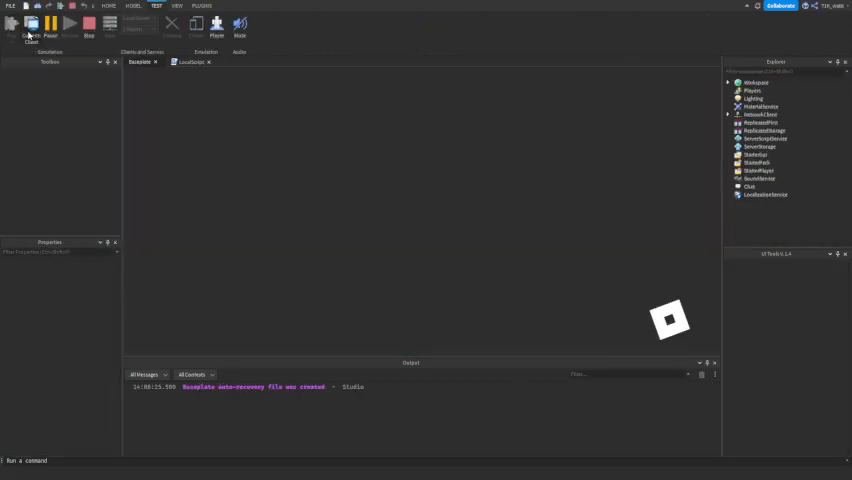
{"action": "left_click", "coordinate": [28, 24]}
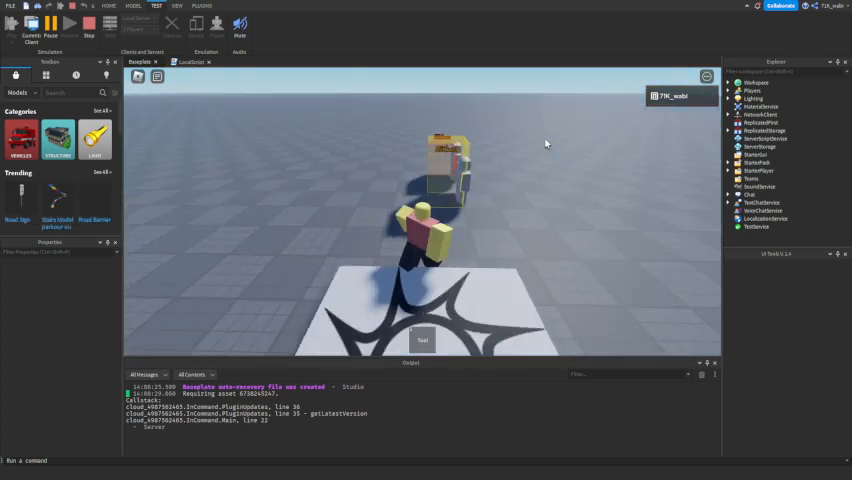